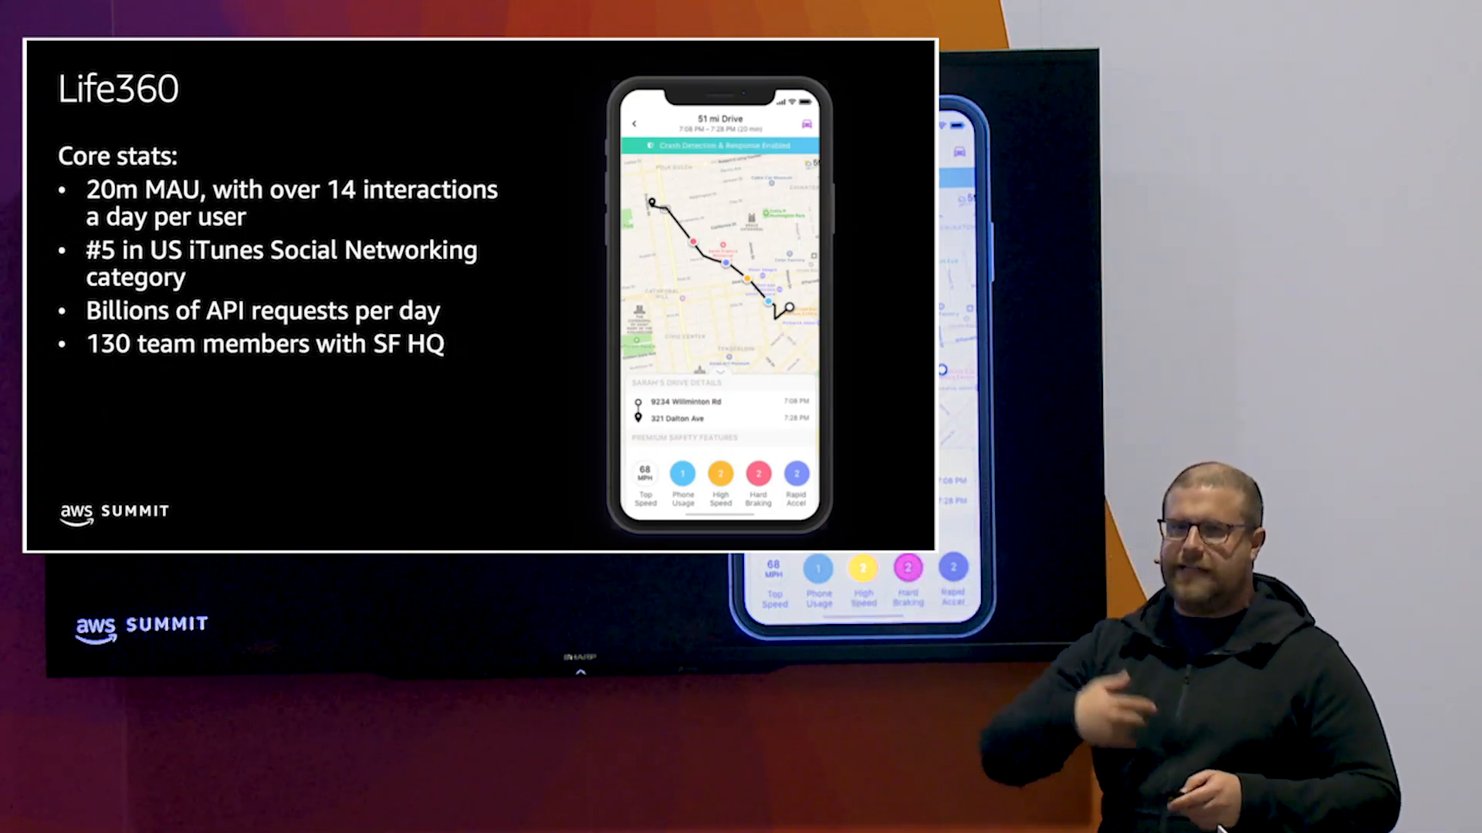
Step: Advance the slides to the console demo and create the fargate-example cluster
key("Right")
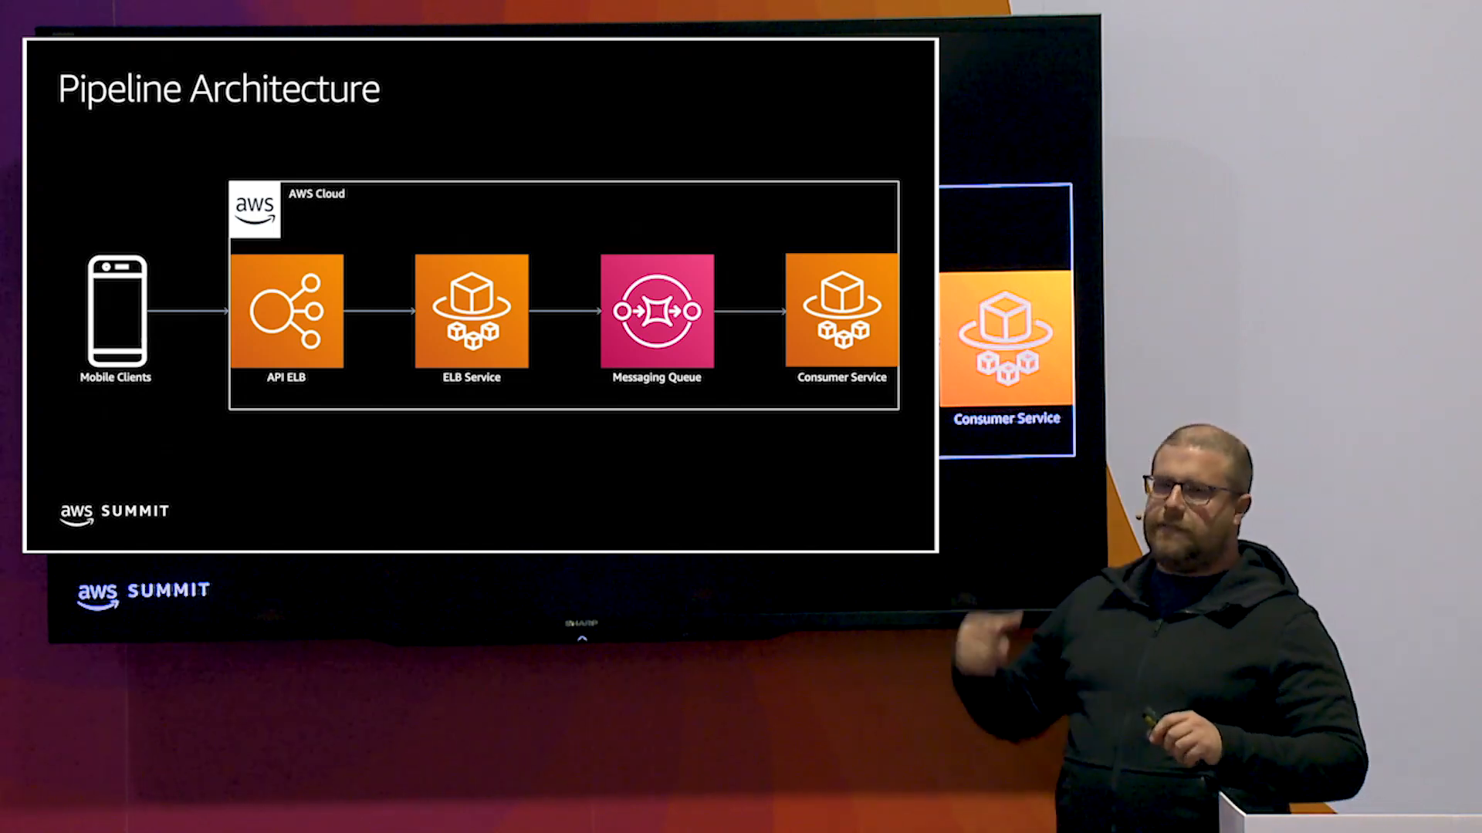
key("right")
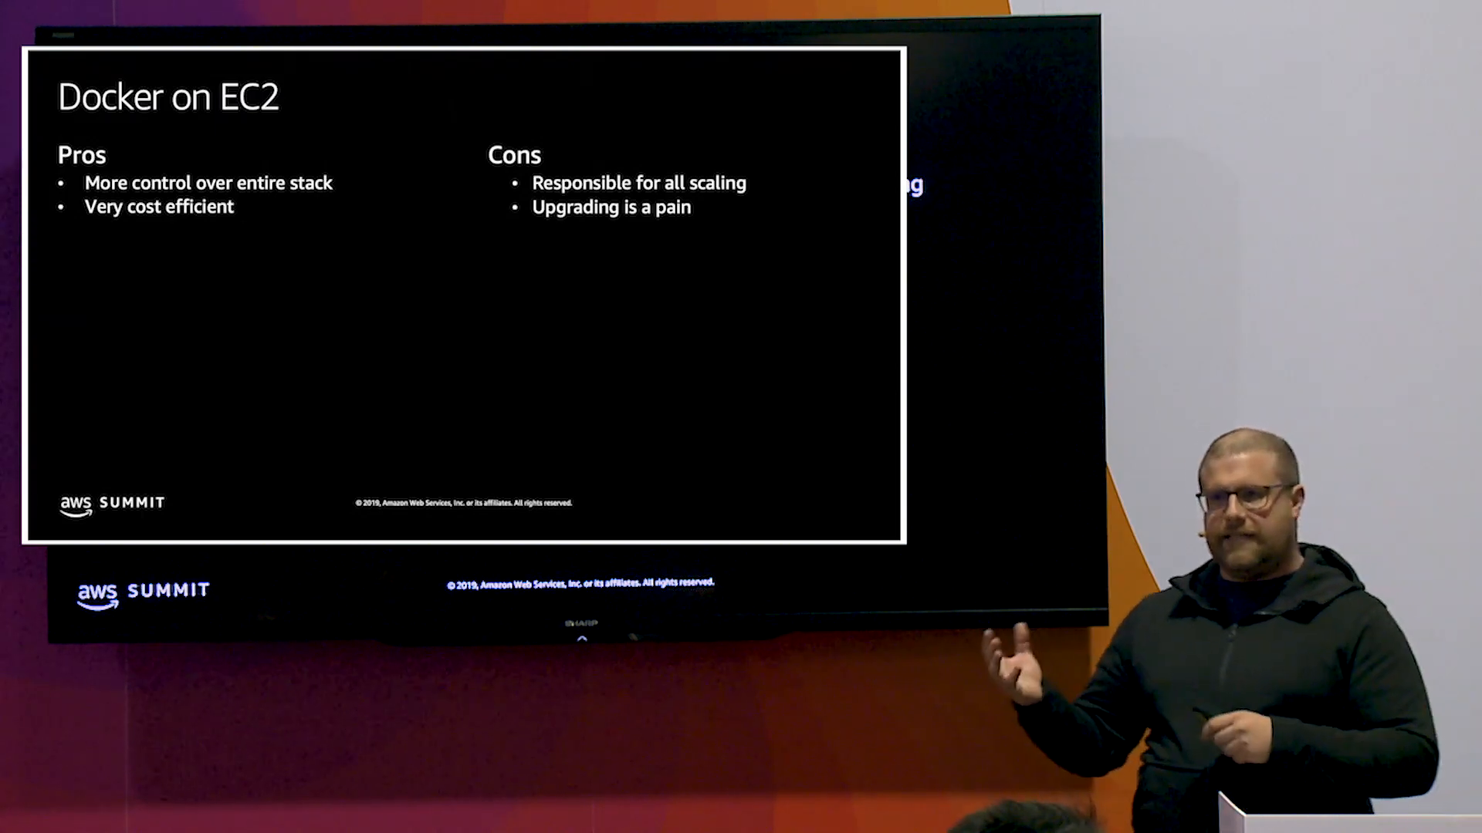
key("right")
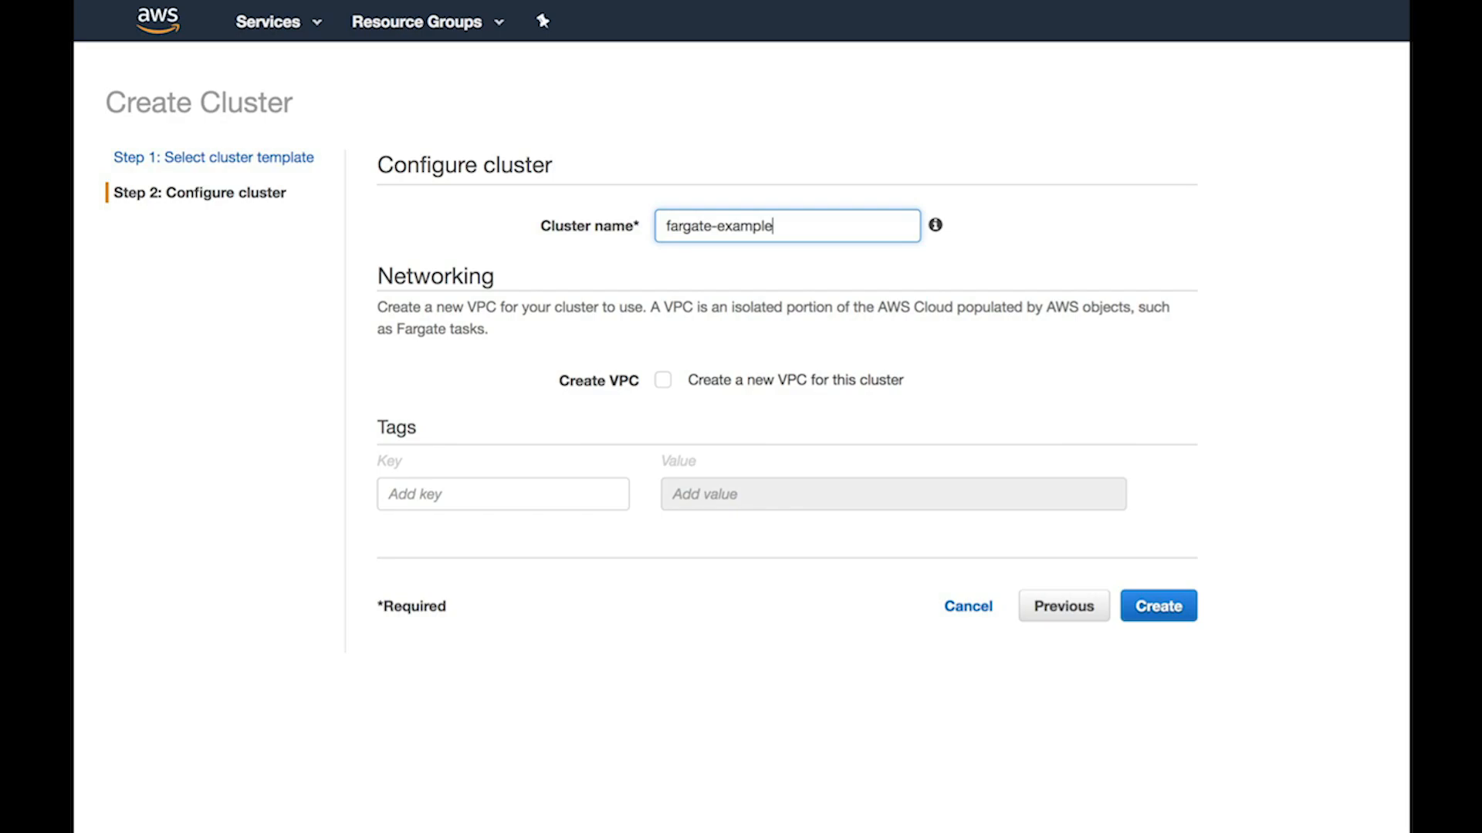
left_click(1156, 605)
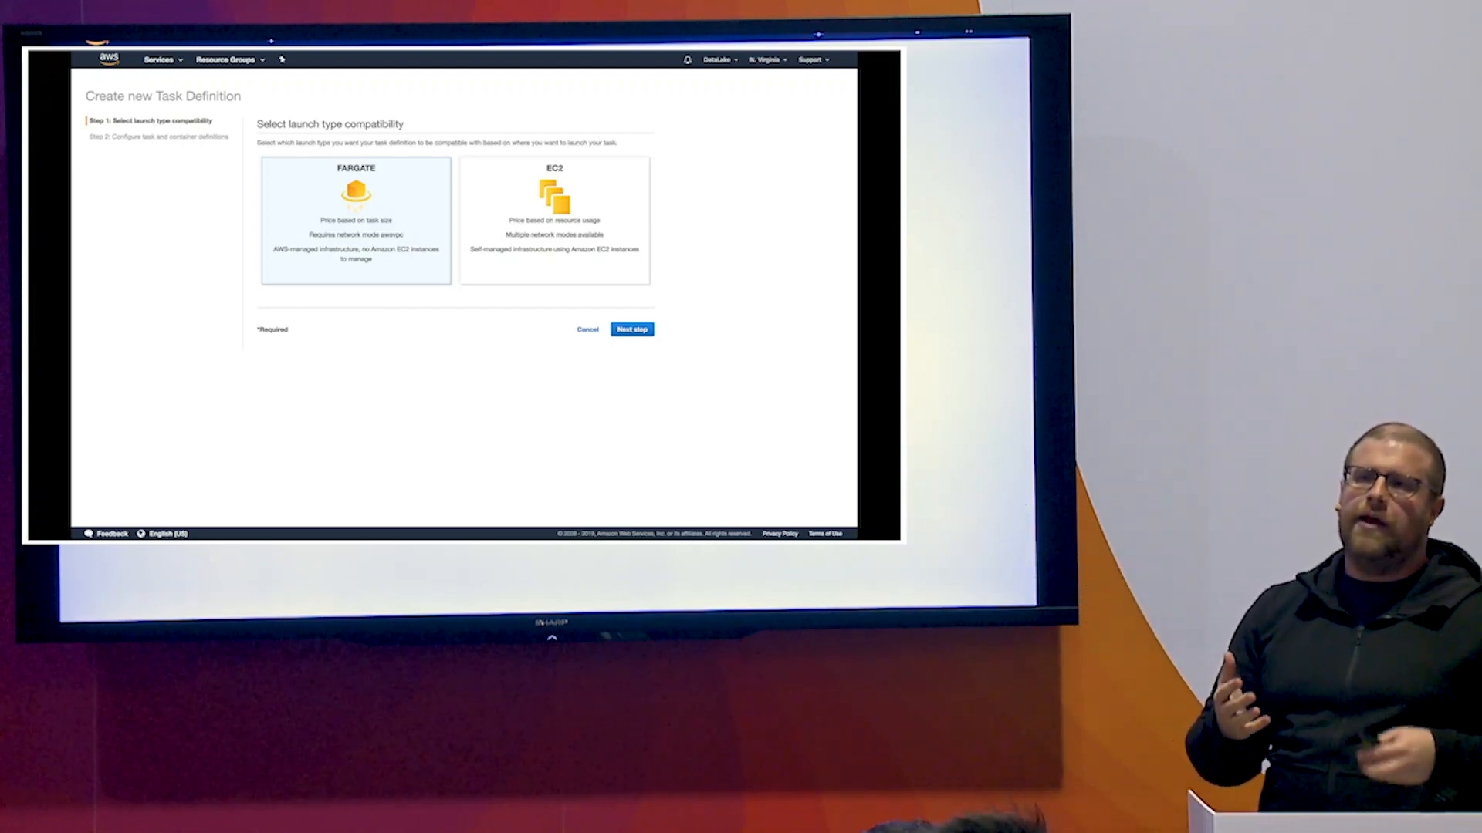
Step: Name the task definition fargate-task-def and add fargate_container from life360/fargate_example:latest on port 8088
left_click(632, 329)
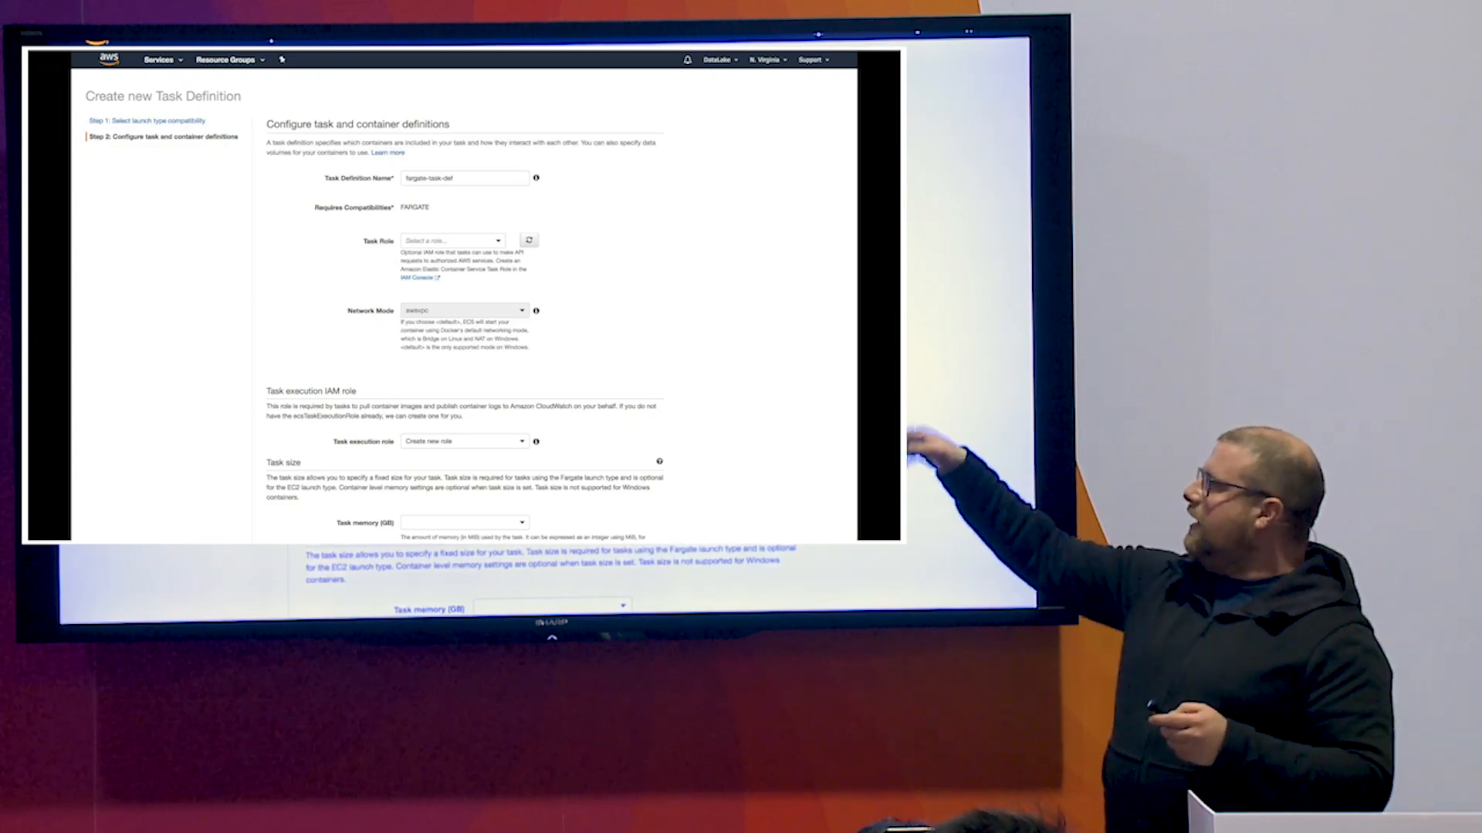
left_click(484, 532)
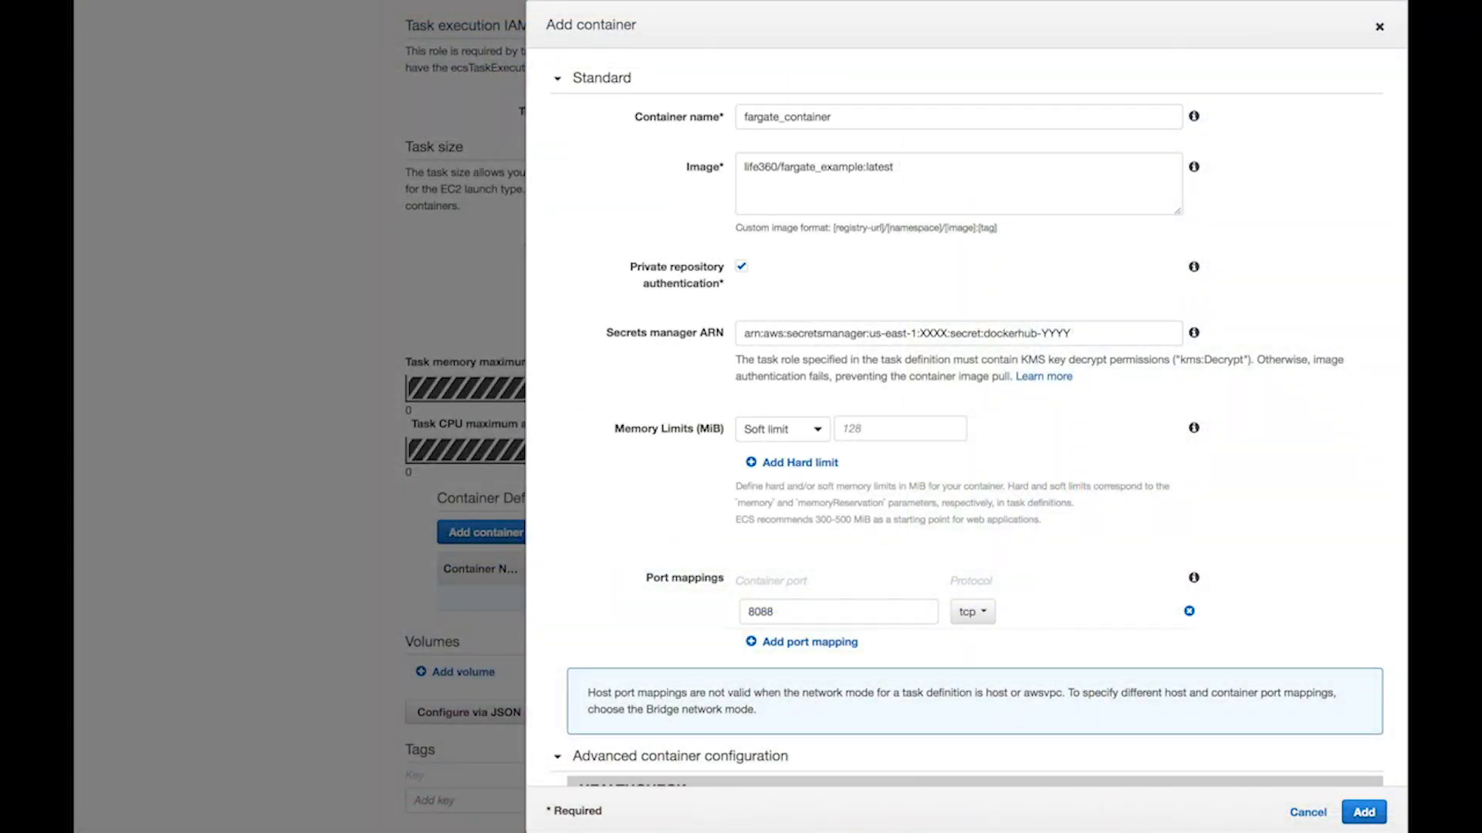
scroll("down", 3)
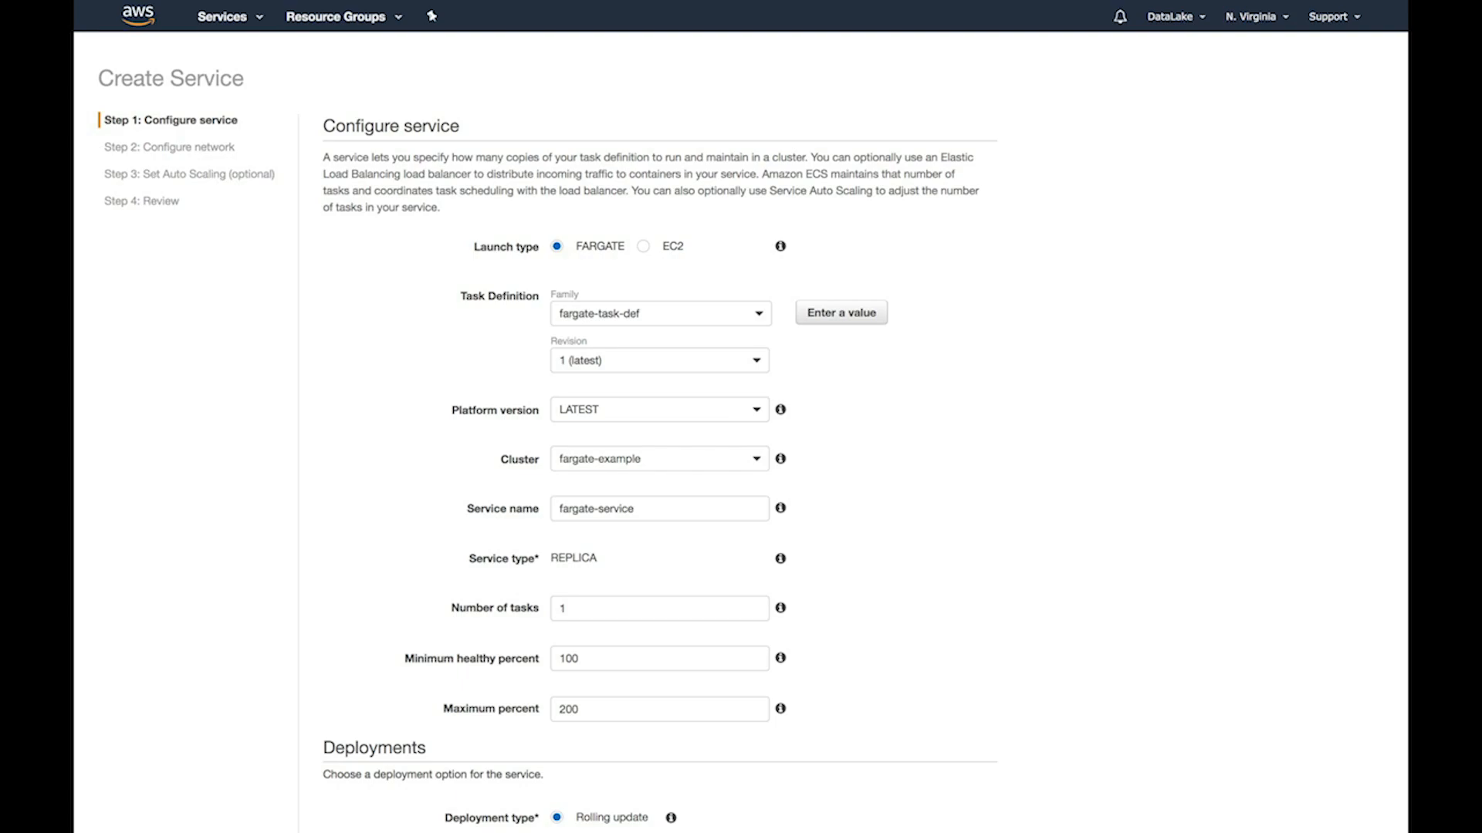
Step: Configure fargate-service with 1 fargate-task-def task on fargate-example and load balancer type None
scroll("down", 3)
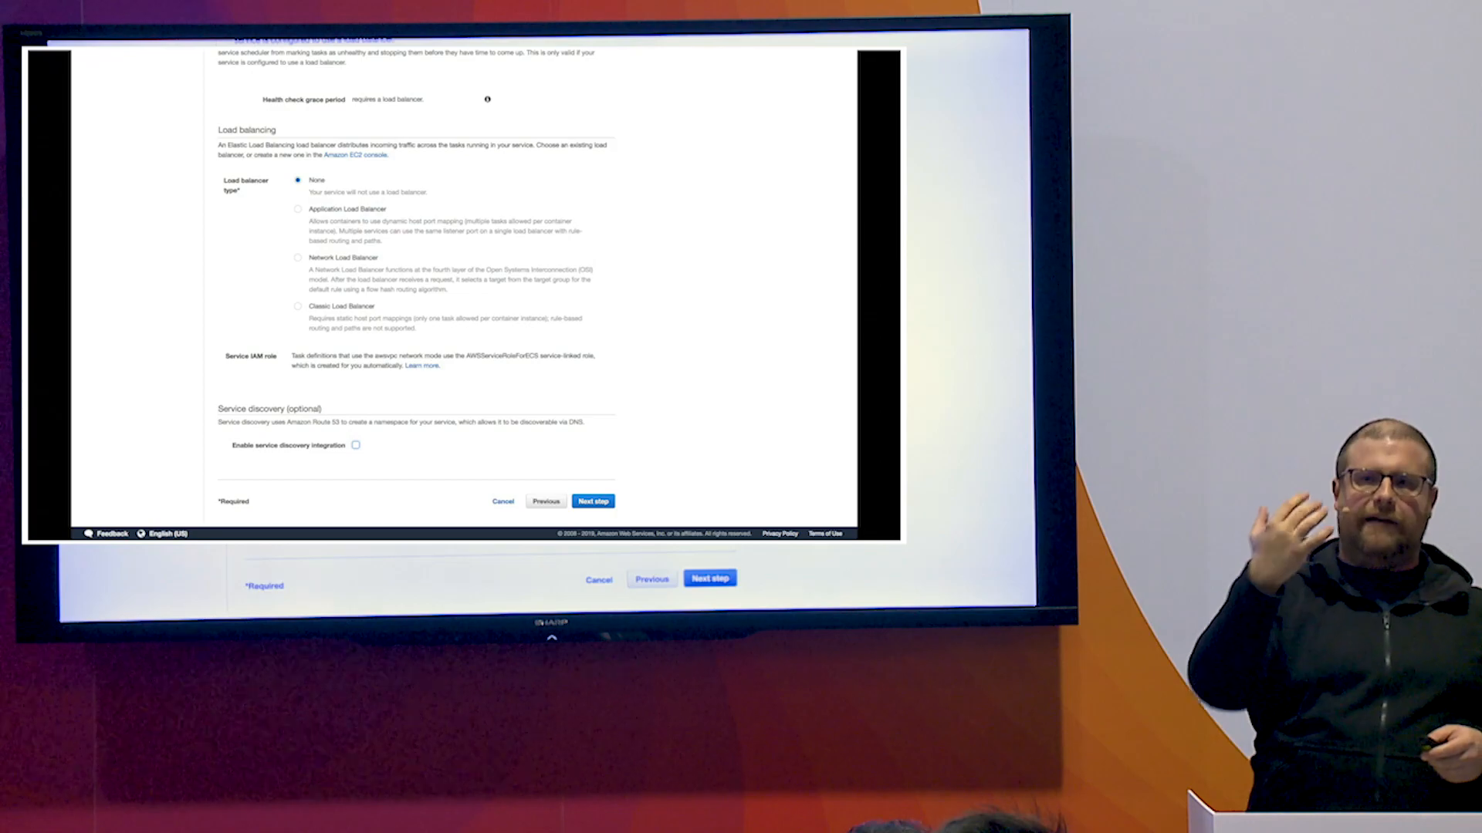
Step: Create fargate-service and view its details page showing one task provisioning
left_click(593, 500)
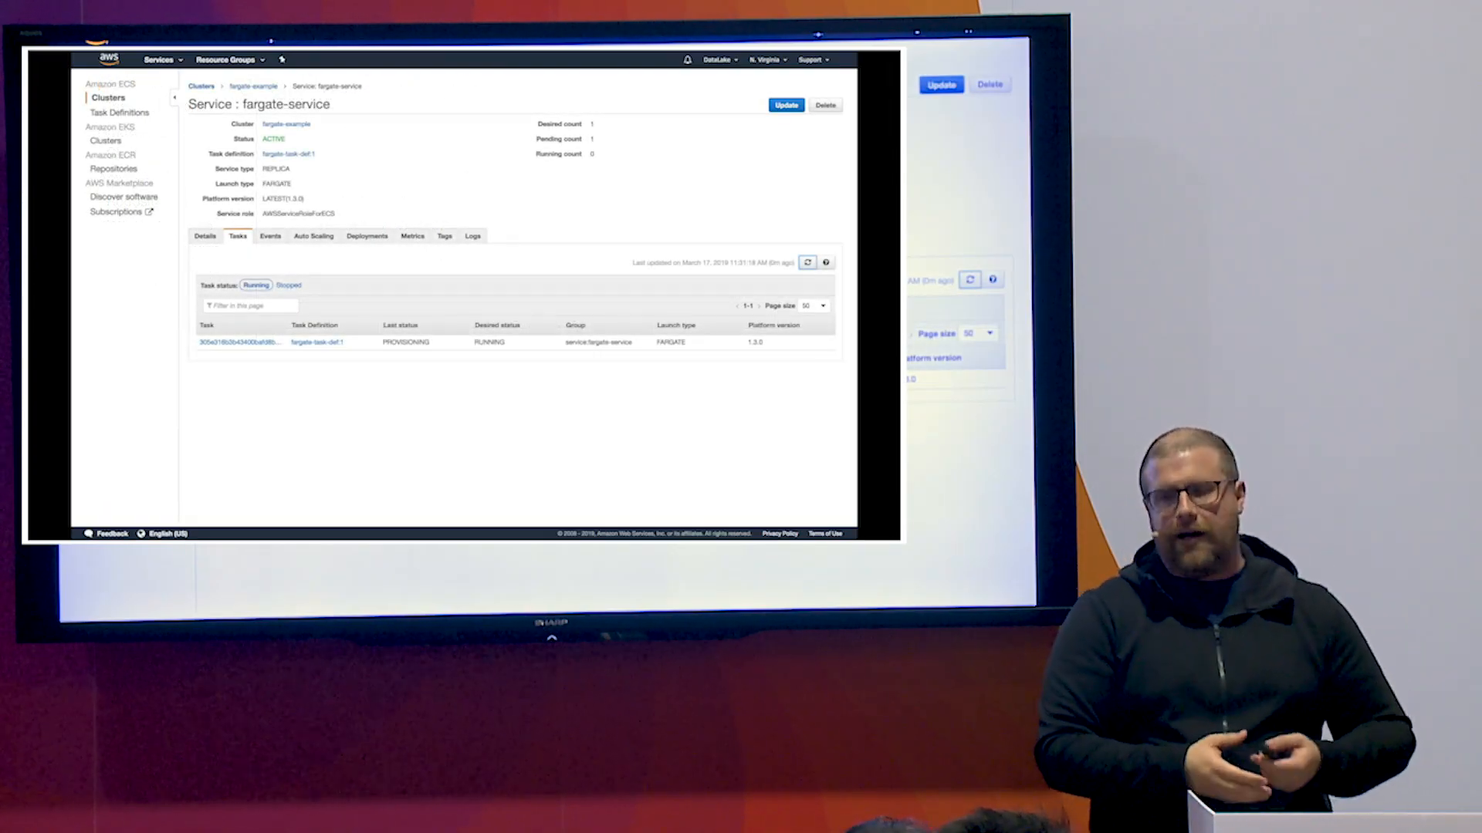
Step: Return to the fargate-example cluster overview listing fargate-service as active
left_click(251, 87)
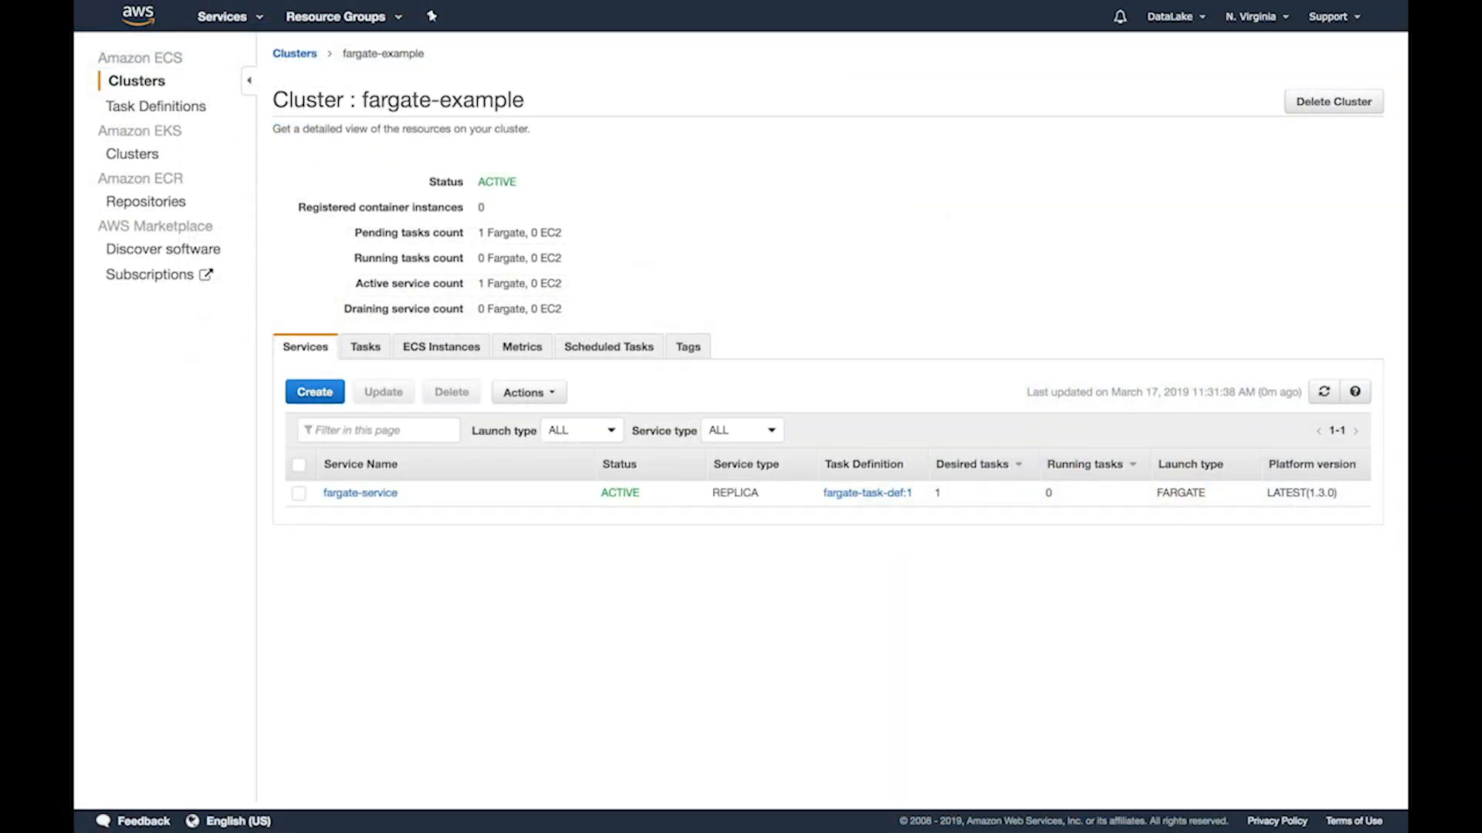
left_click(521, 346)
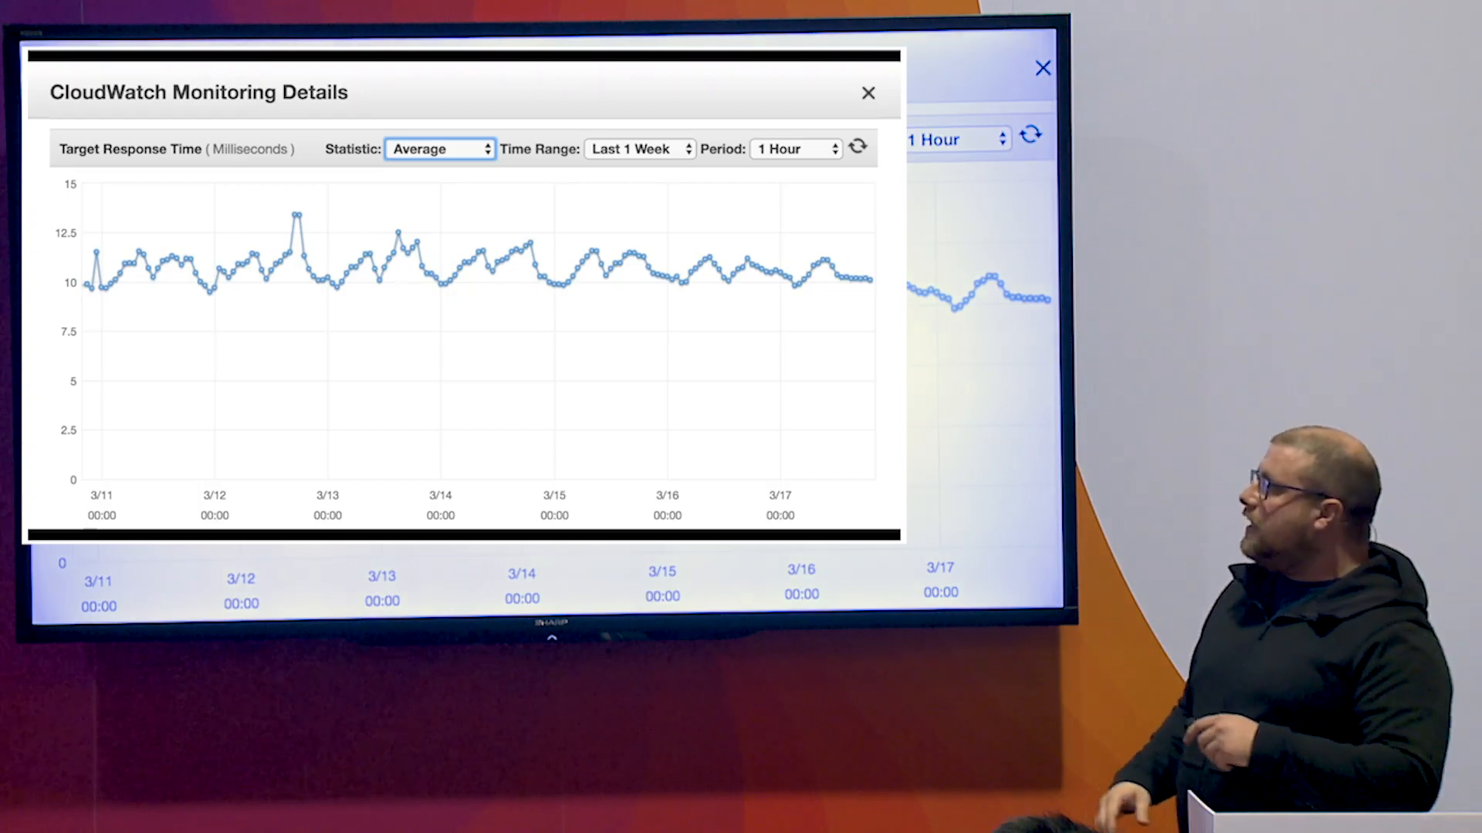
Step: Show the Fargate Pros/Cons slide: low maintenance, scalability, cost against limited autoscaling and logging
left_click(867, 92)
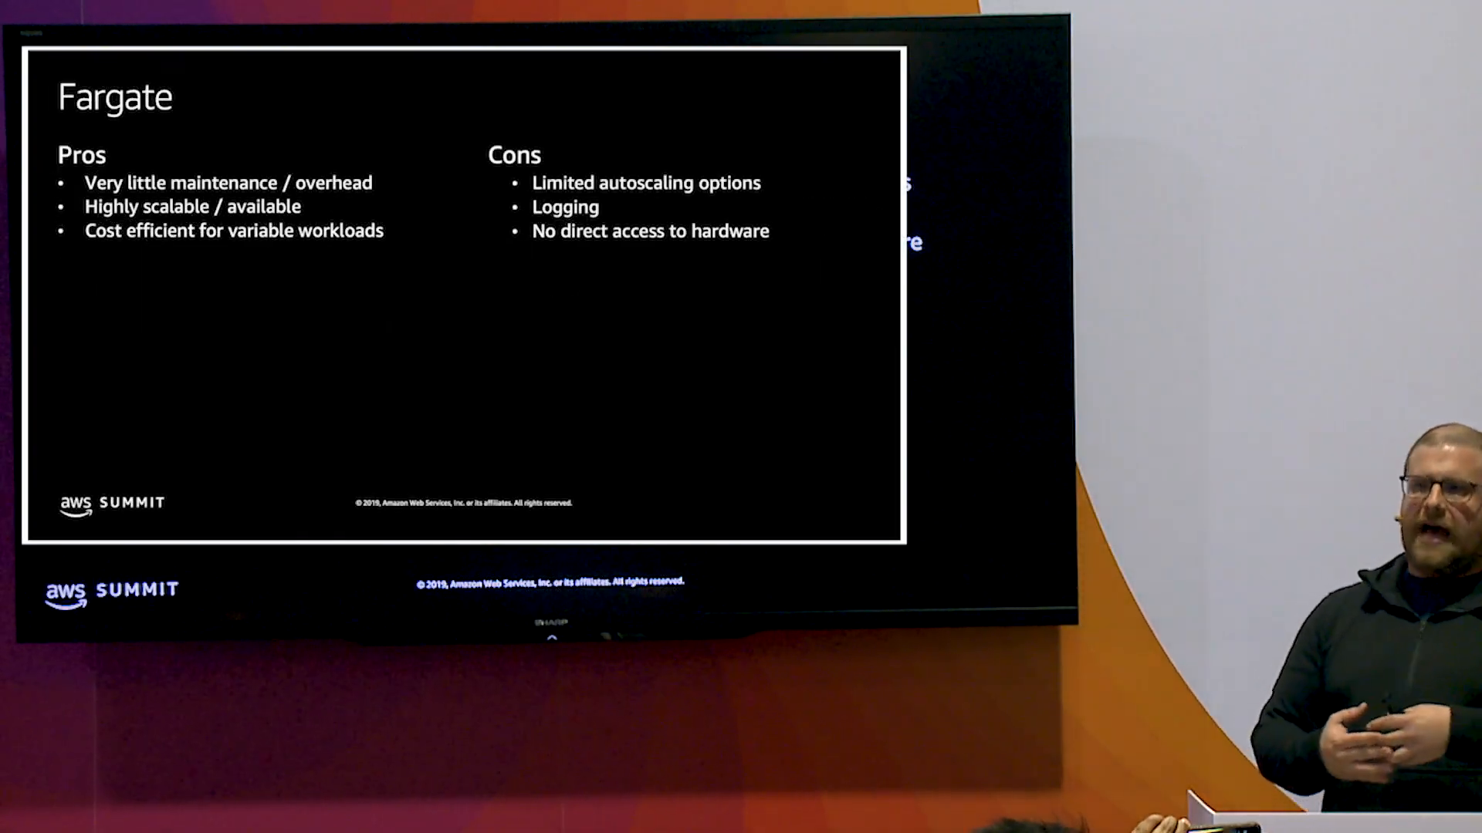